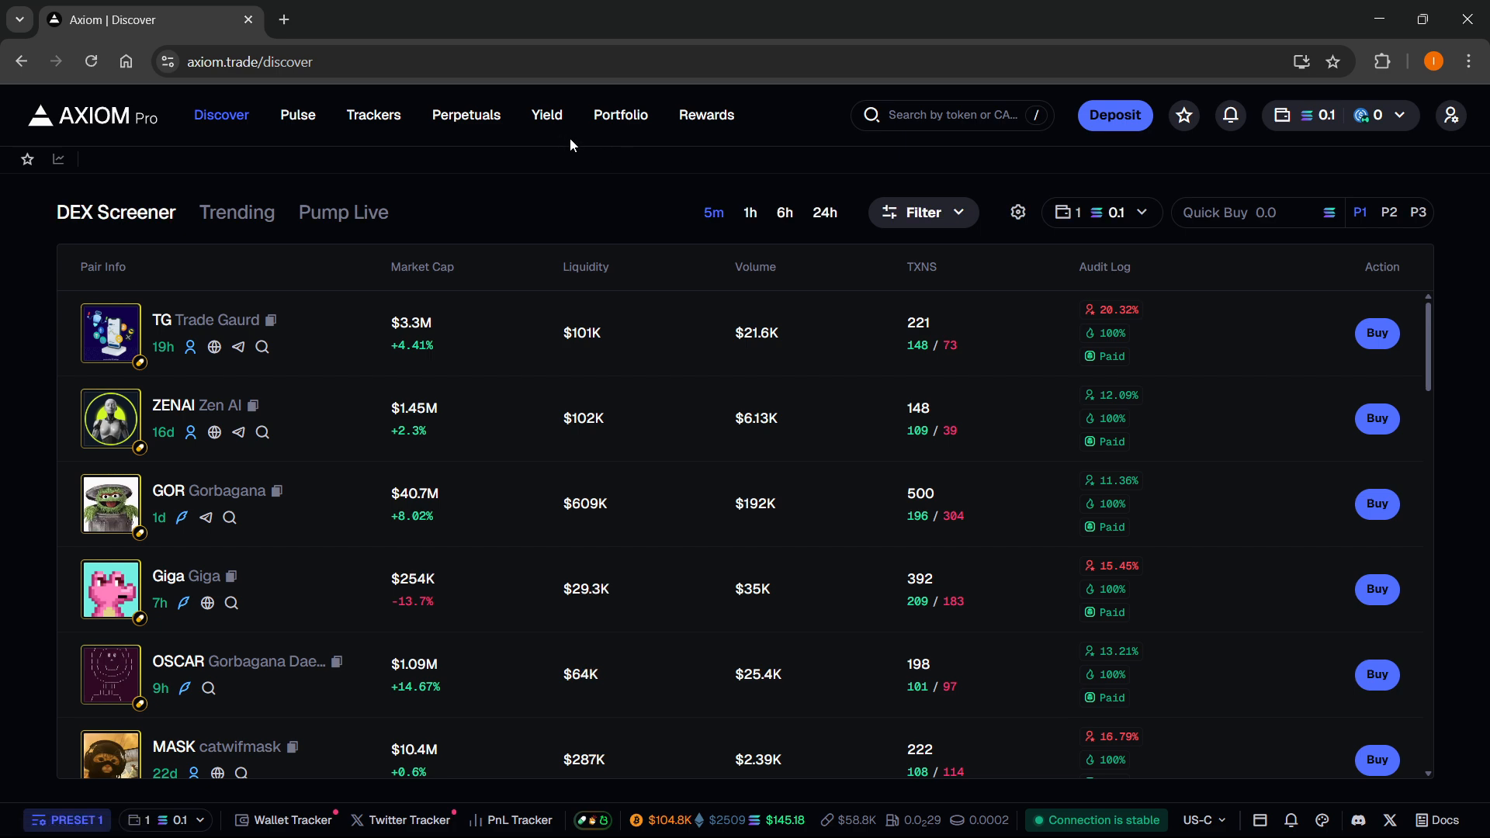
Step: Peek at the trading settings presets, then search tokens for 'og' and dismiss the results
{"action": "left_click", "coordinate": [1016, 213]}
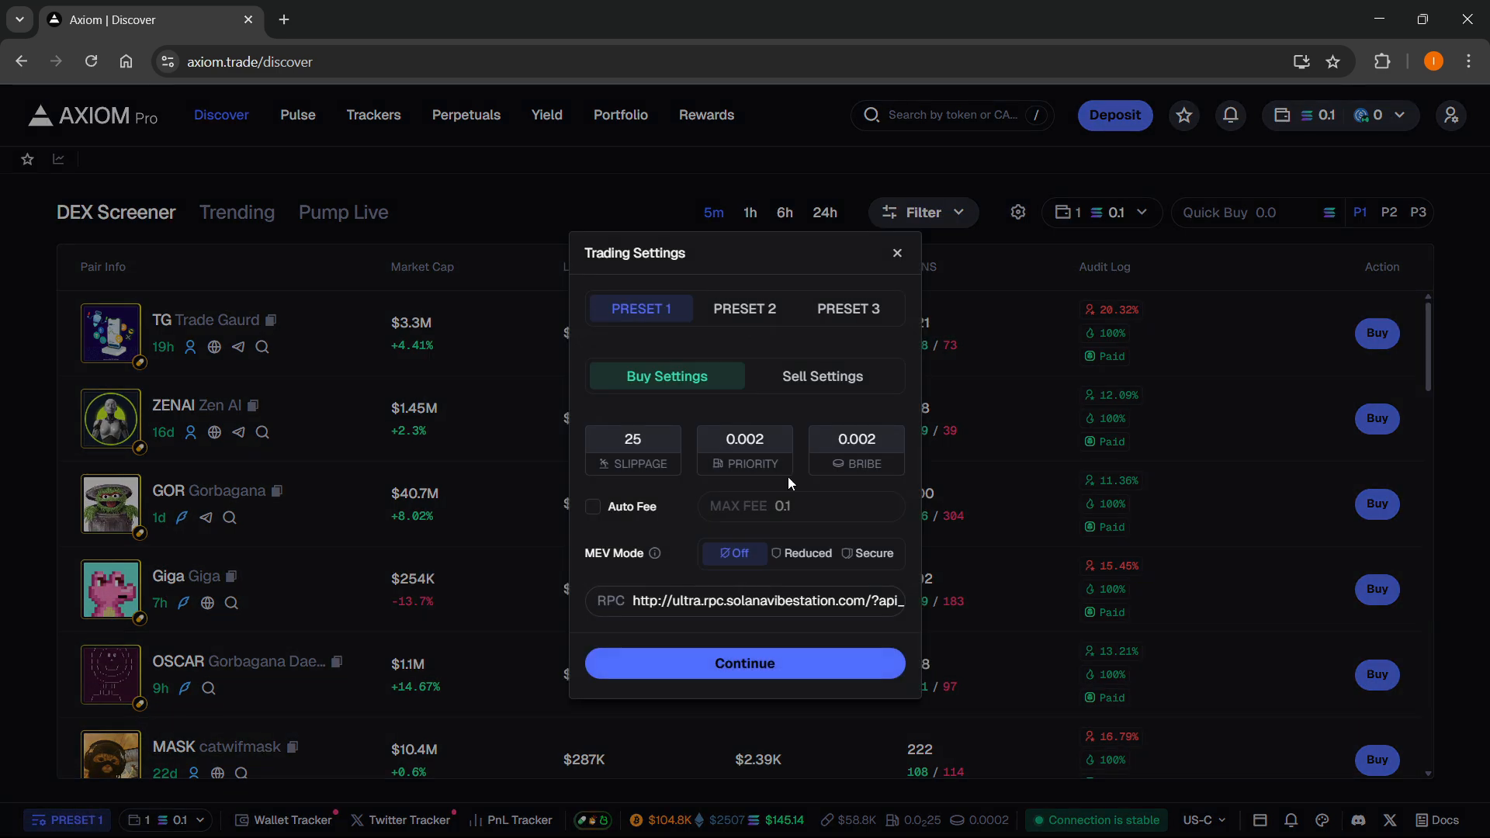
{"action": "left_click", "coordinate": [894, 253]}
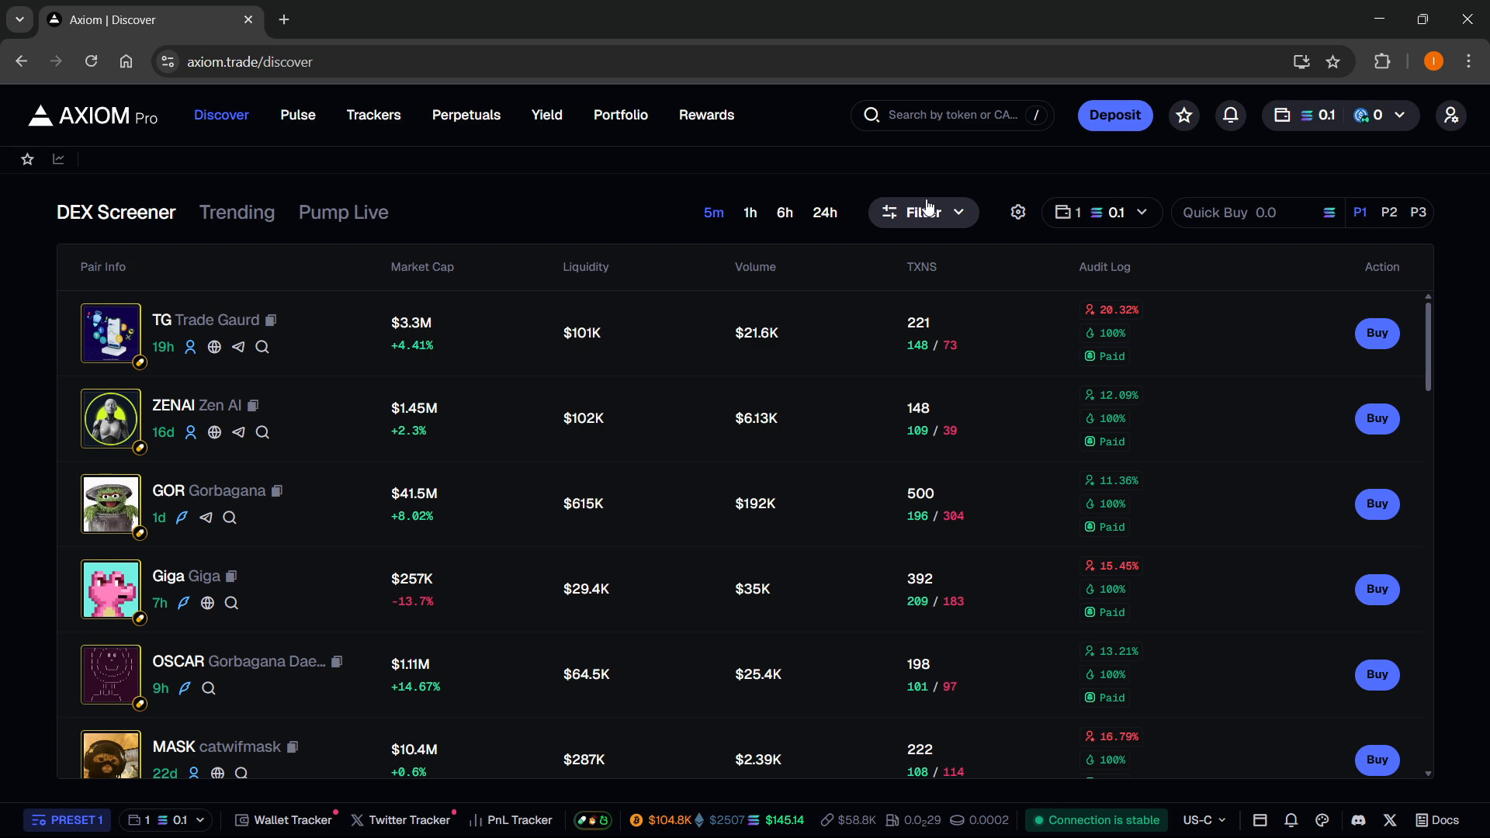
{"action": "mouse_move", "coordinate": [604, 188]}
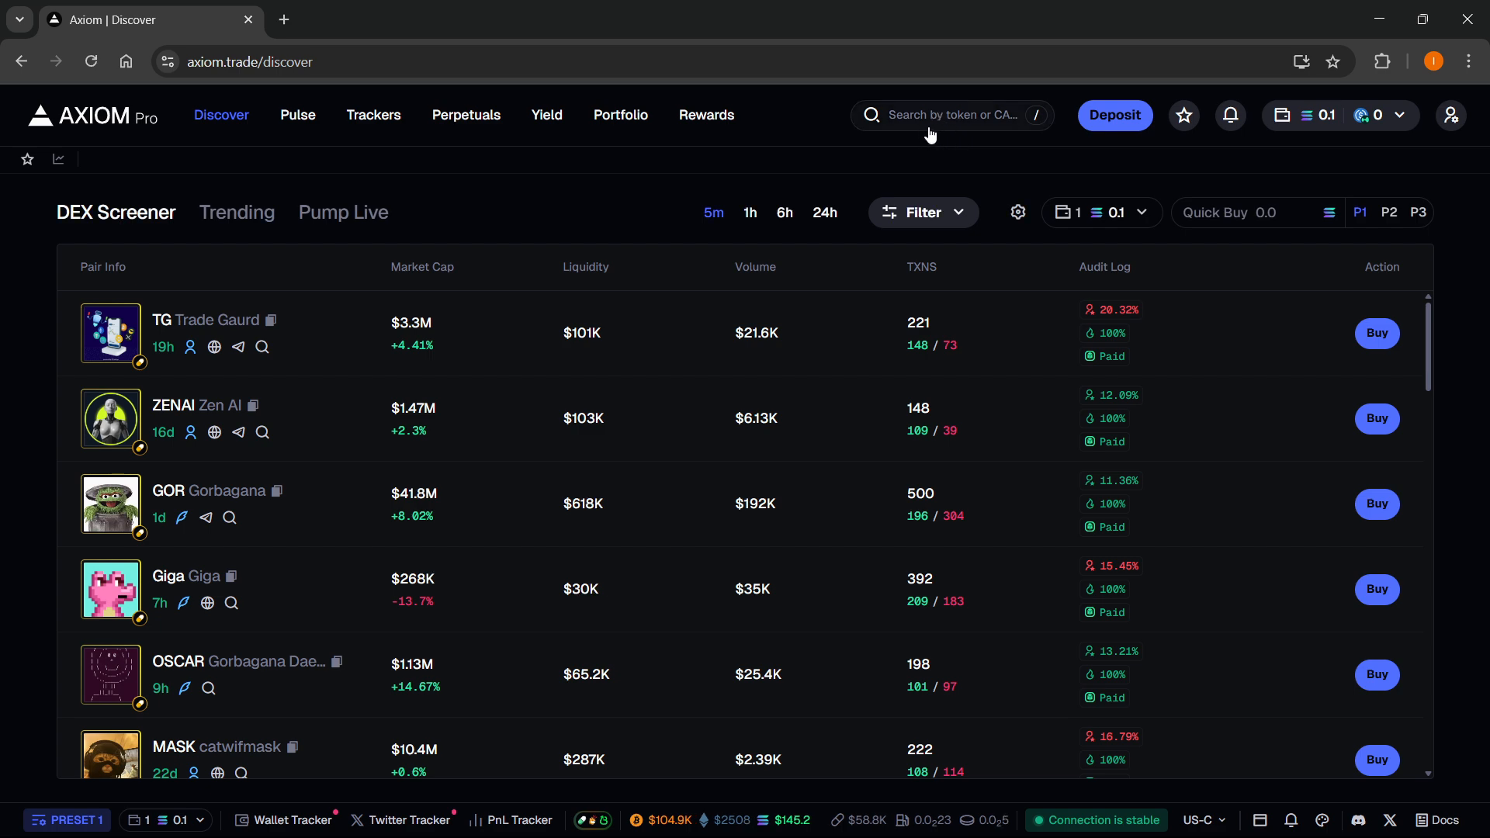
{"action": "mouse_move", "coordinate": [959, 121]}
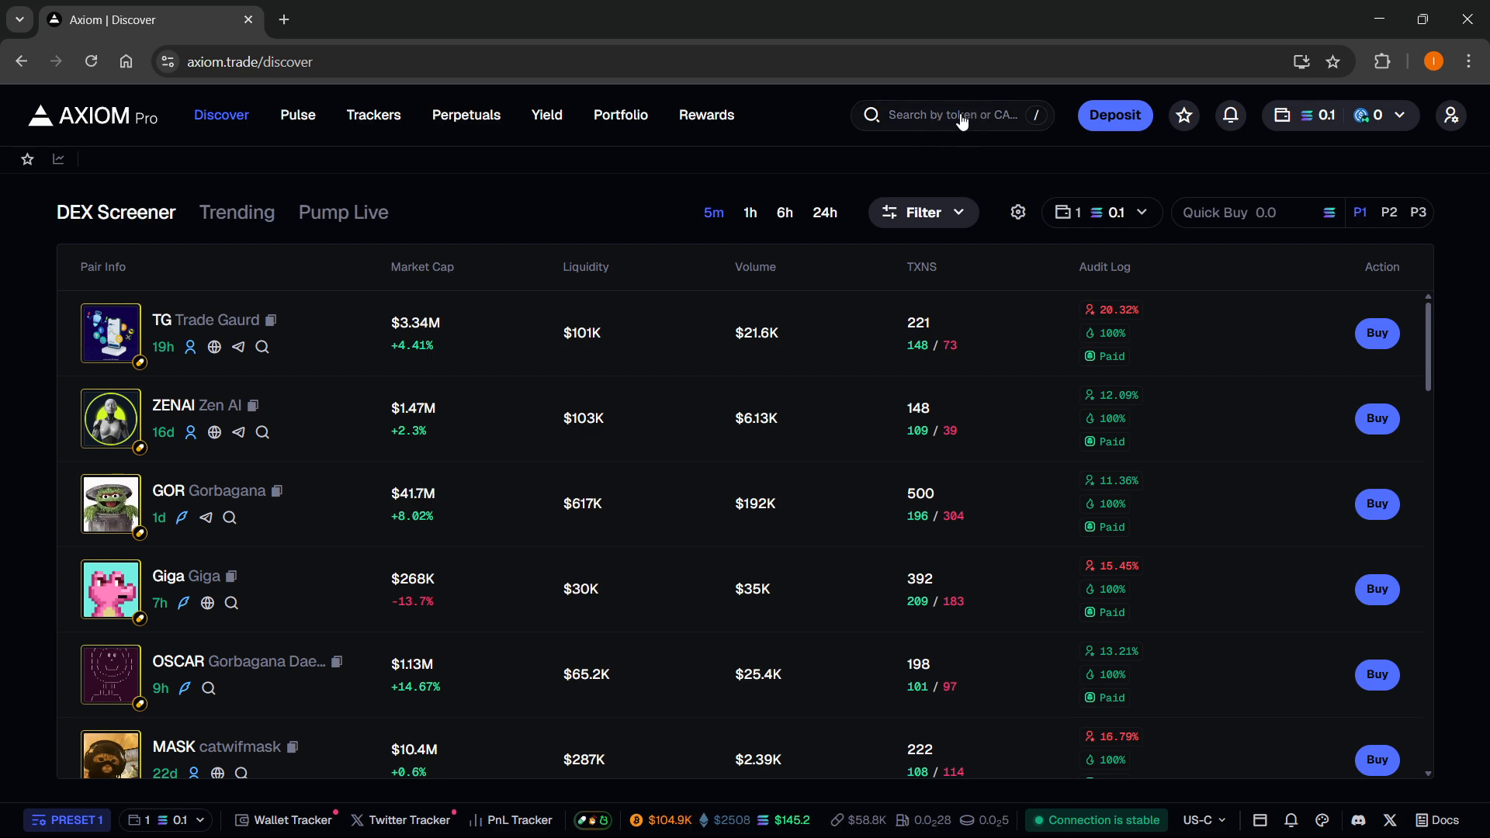
{"action": "left_click", "coordinate": [950, 115]}
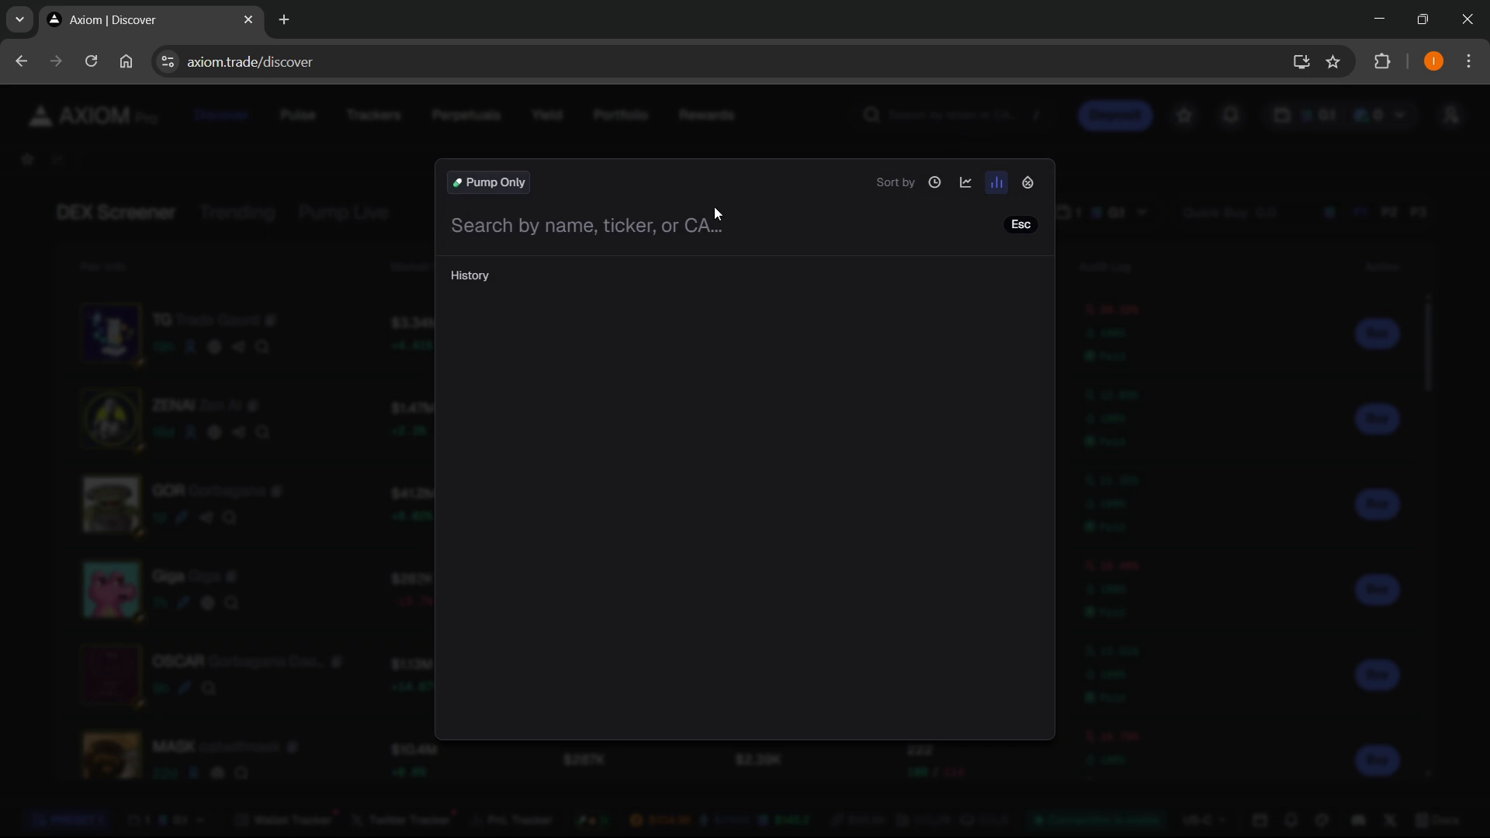
{"action": "type", "text": "og"}
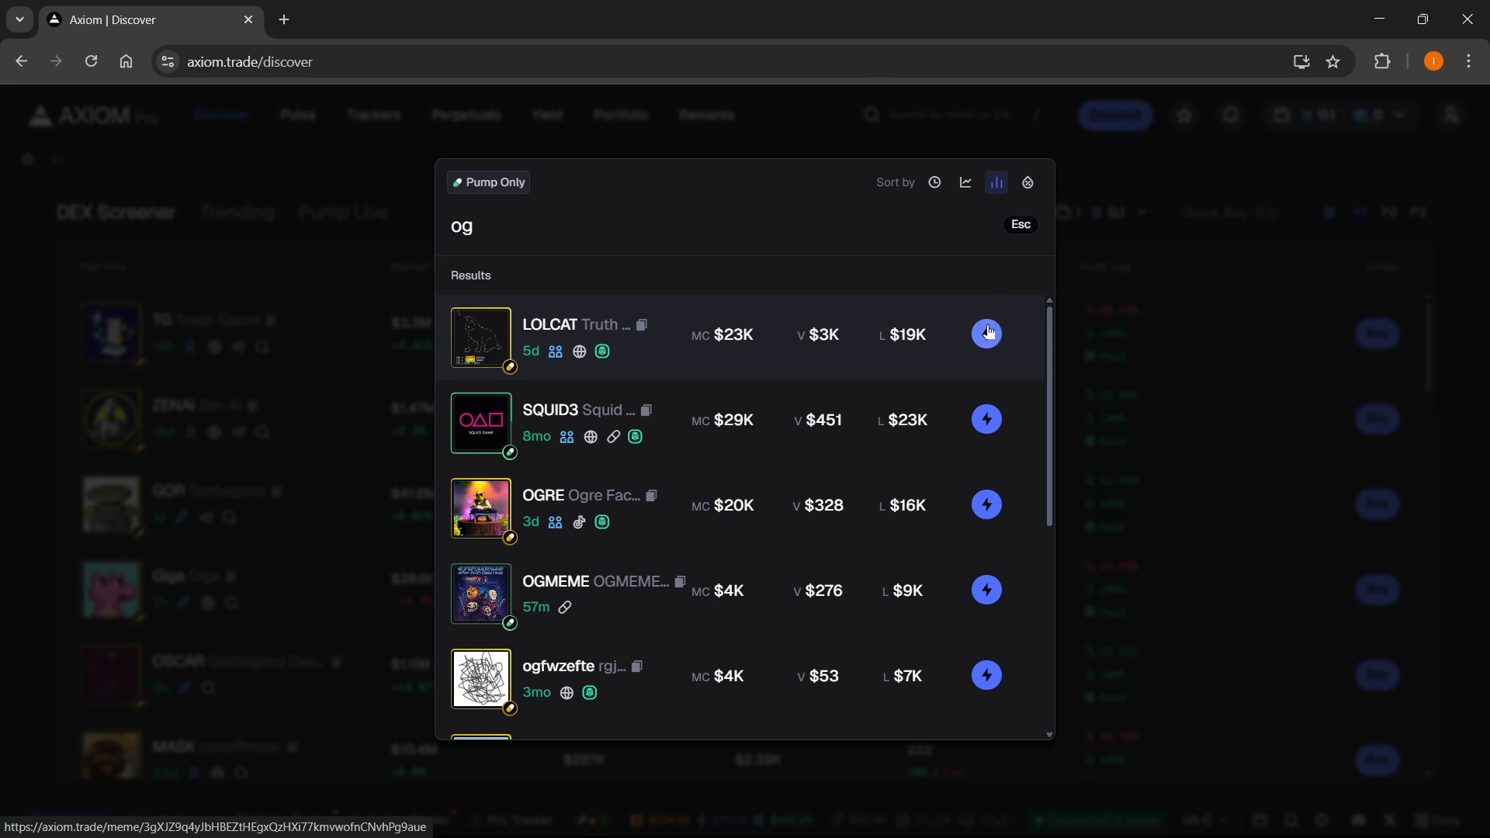
{"action": "left_click", "coordinate": [987, 333]}
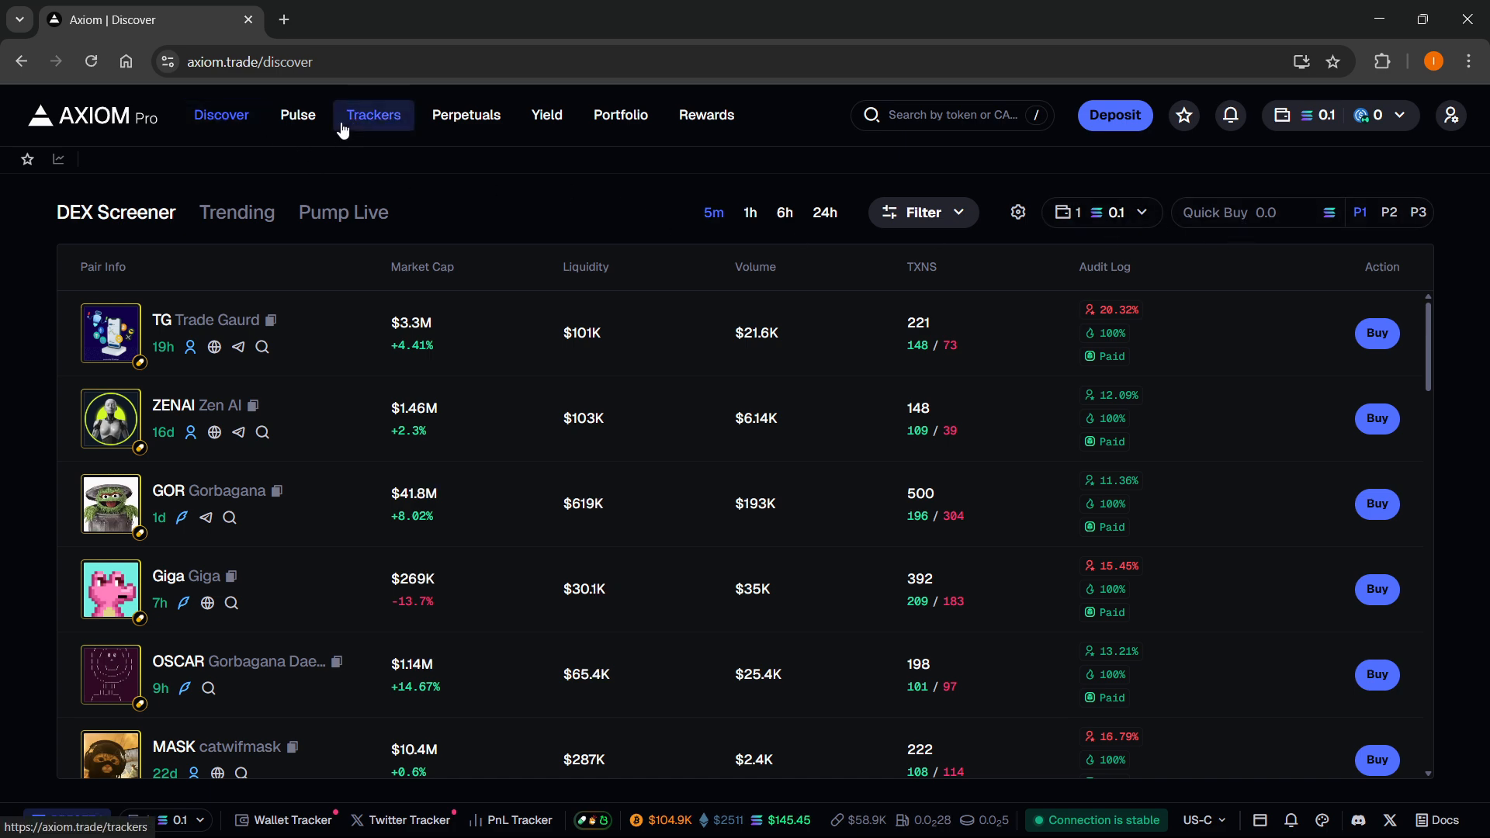
Step: Visit Pulse, return to Discover and set the Quick Buy amount to .0001 SOL
{"action": "left_click", "coordinate": [296, 115]}
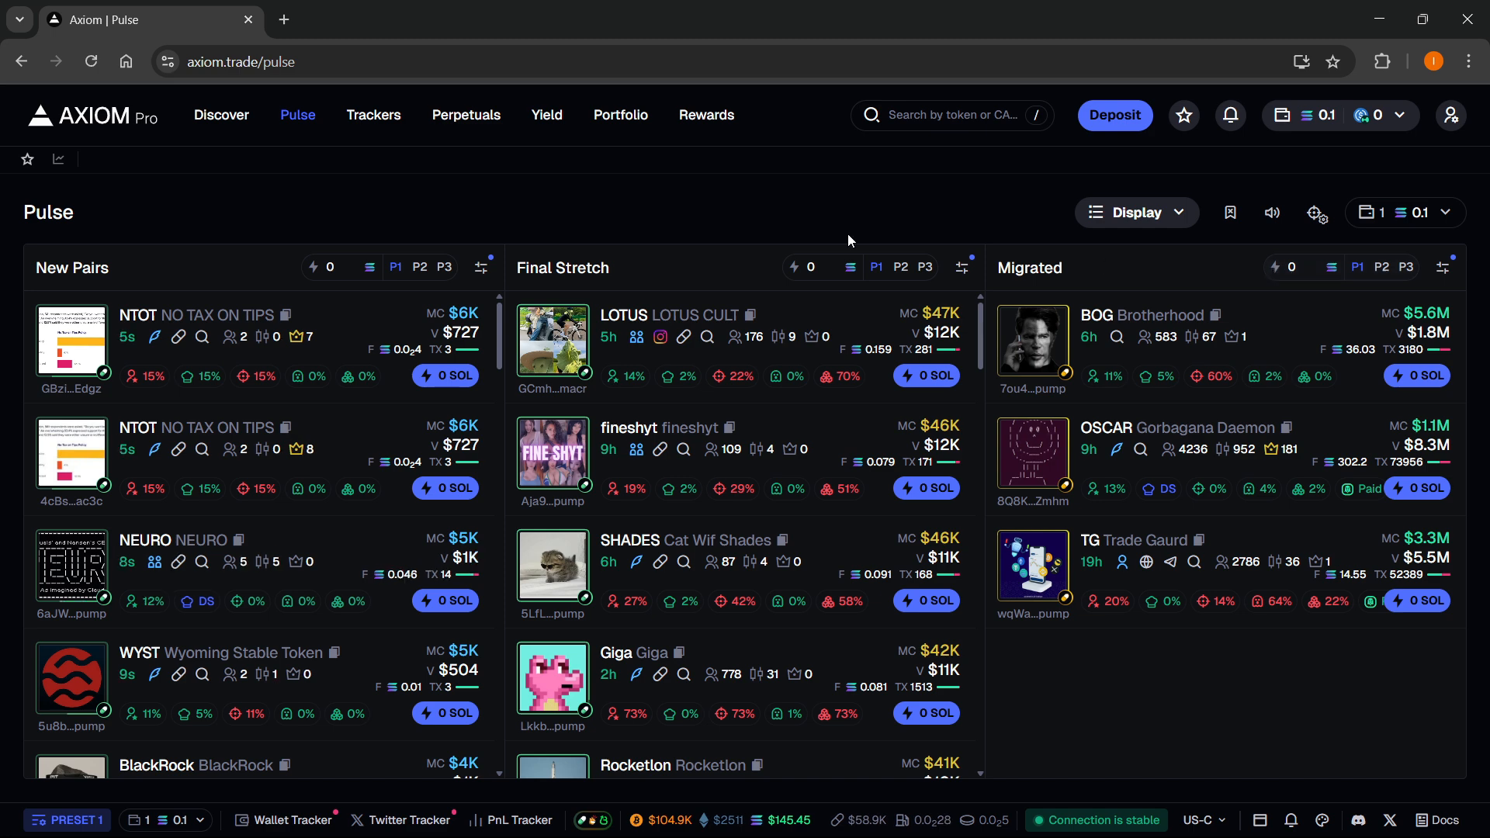
{"action": "left_click", "coordinate": [221, 114]}
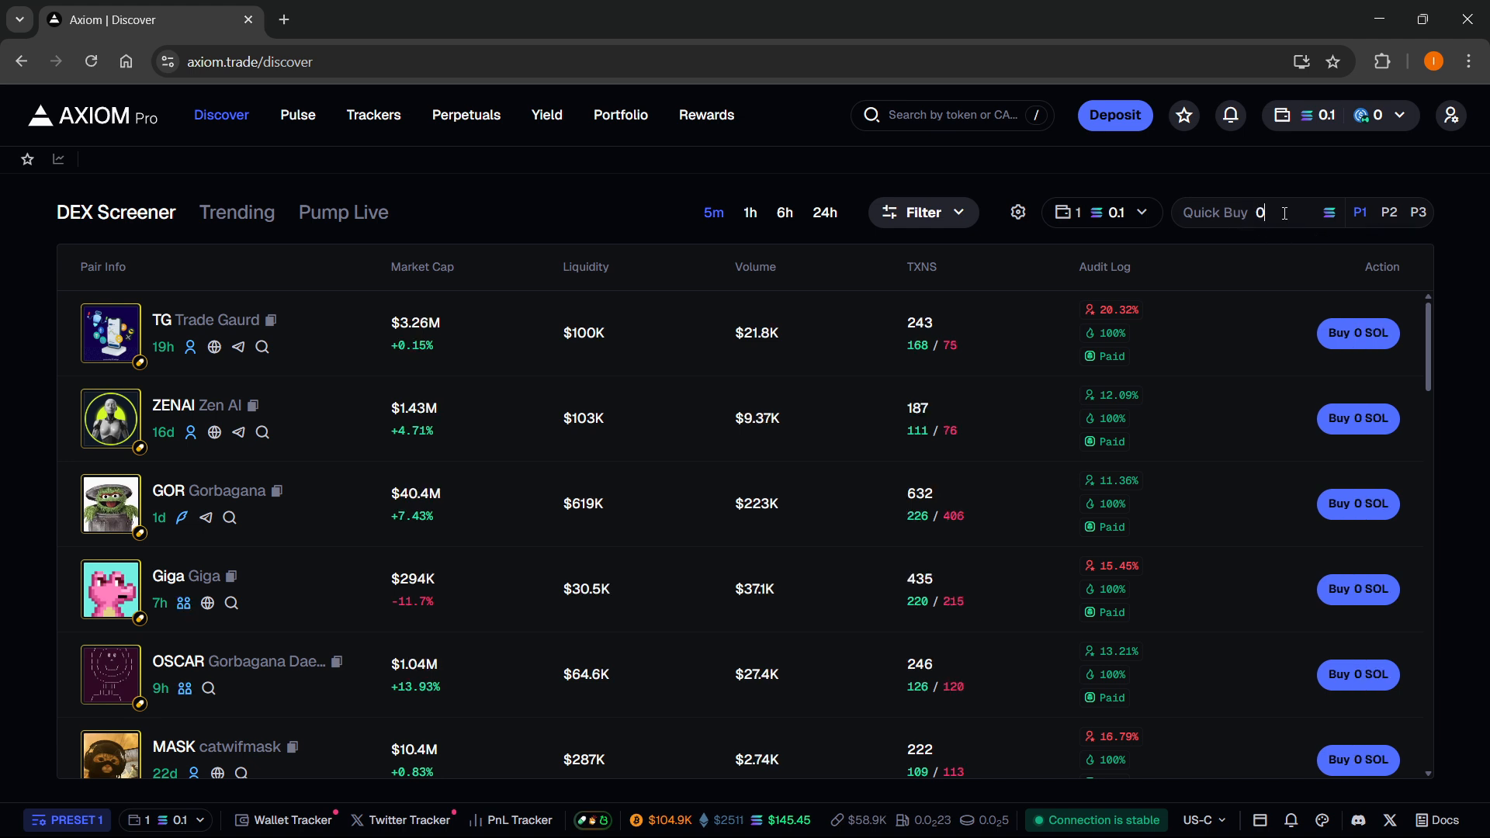
{"action": "type", "text": ".0001"}
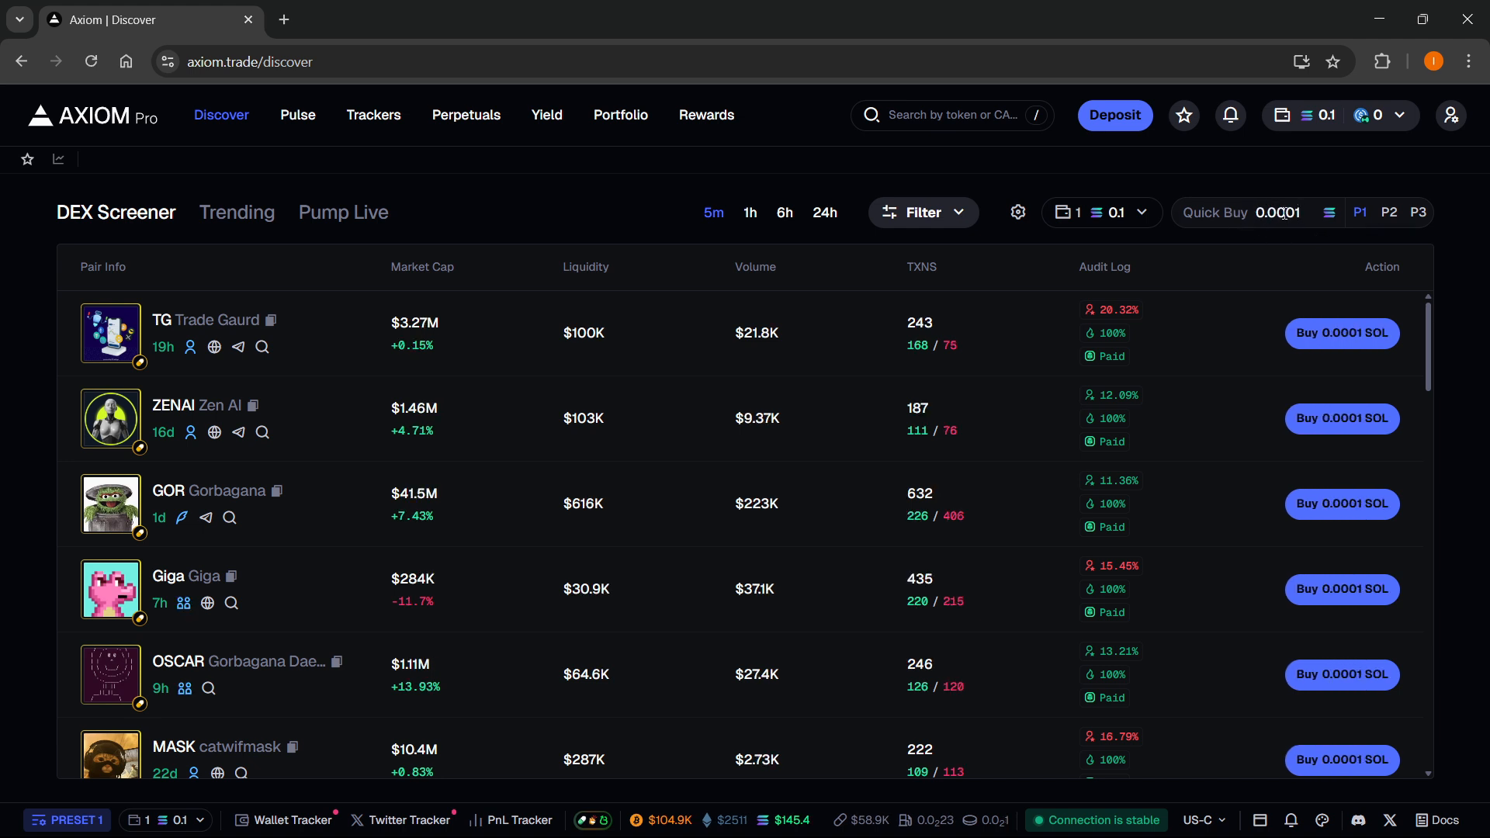
Step: Search 'og' to confirm the SOL quick-buy buttons, then start editing Quick Buy again
{"action": "left_click", "coordinate": [950, 113]}
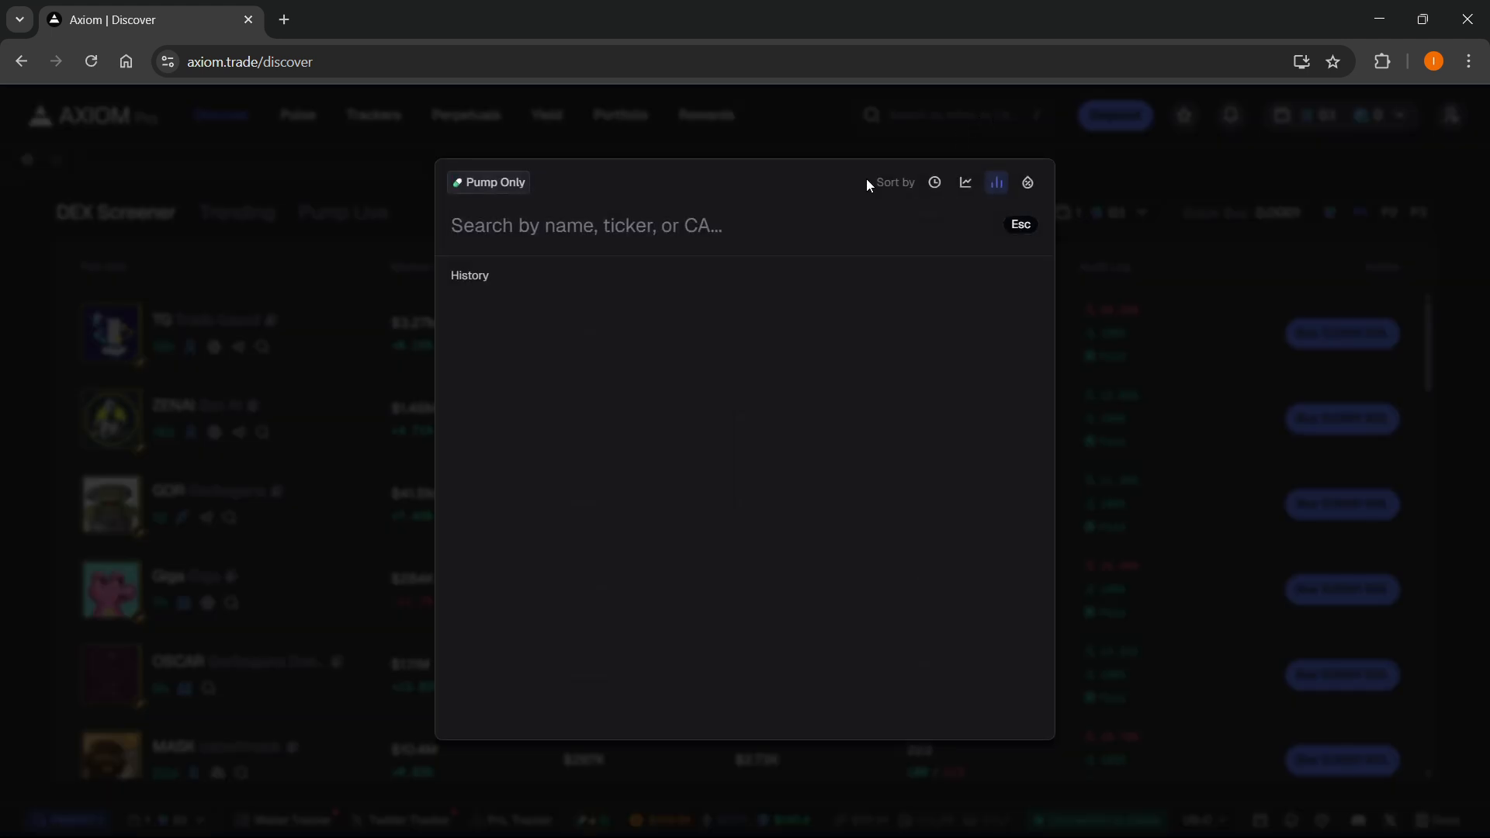
{"action": "type", "text": "og"}
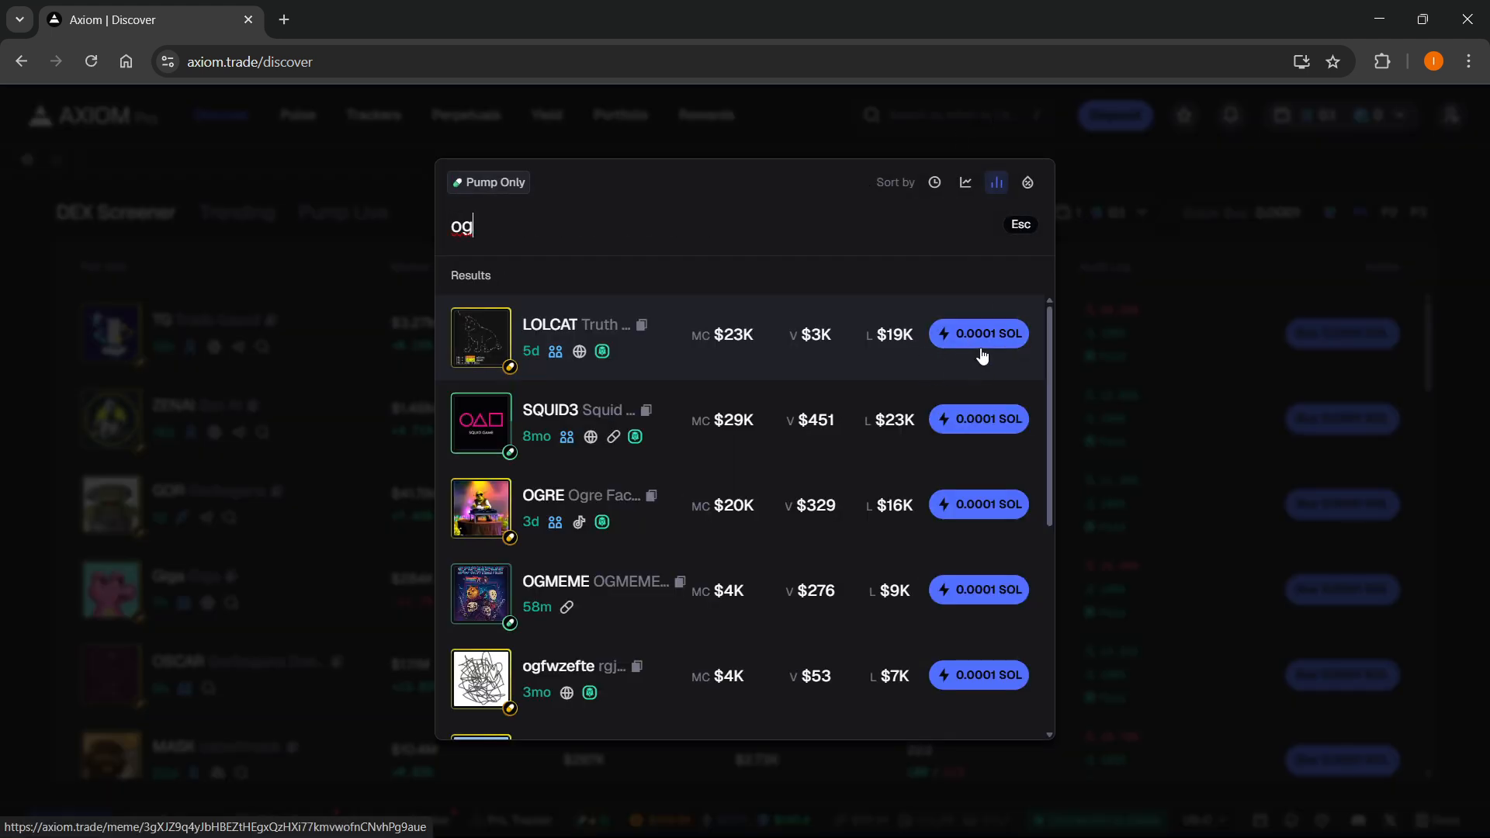
{"action": "key", "text": "Escape"}
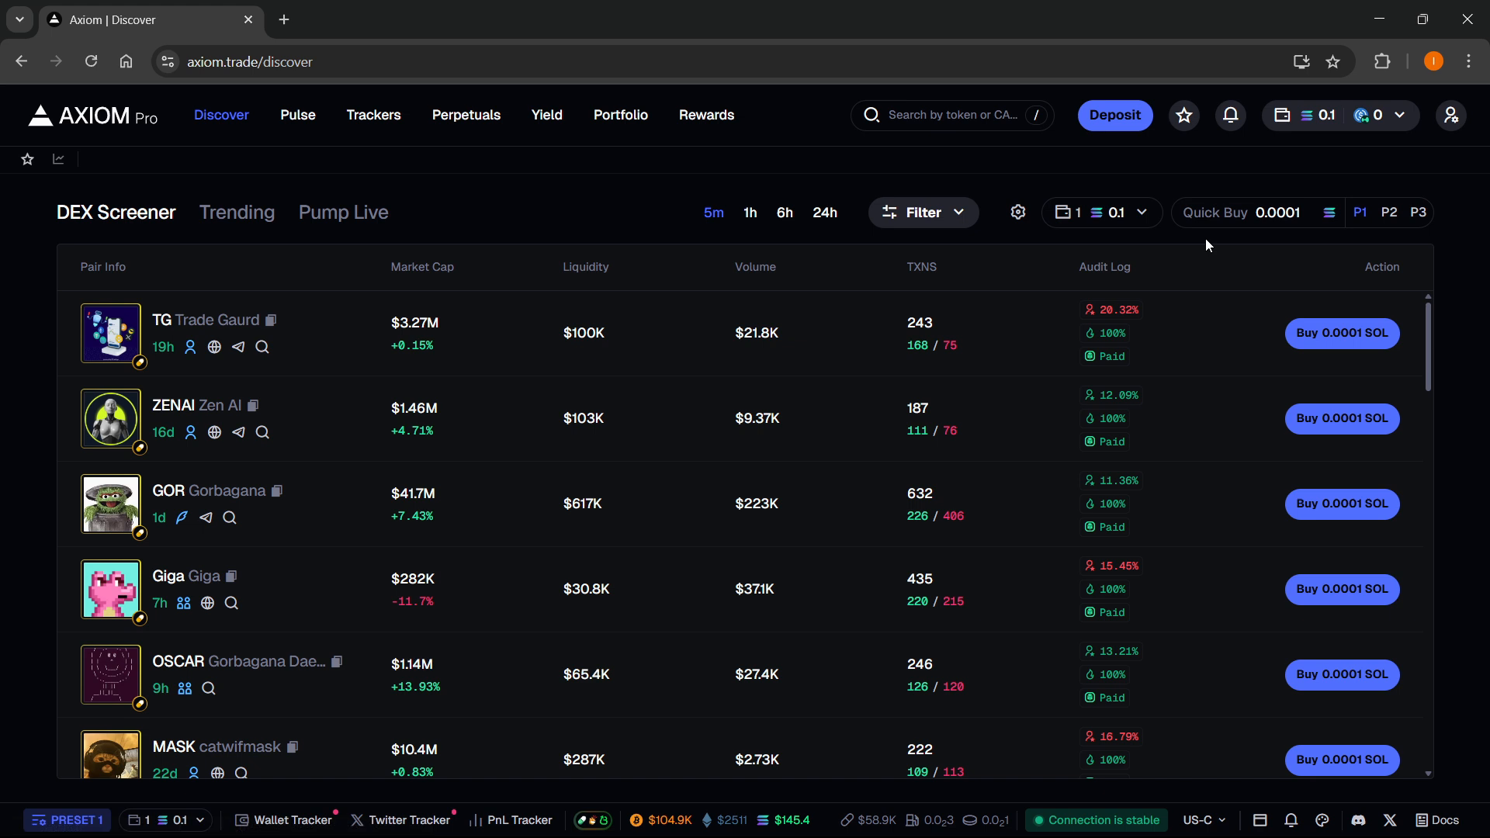
{"action": "left_click", "coordinate": [1277, 213]}
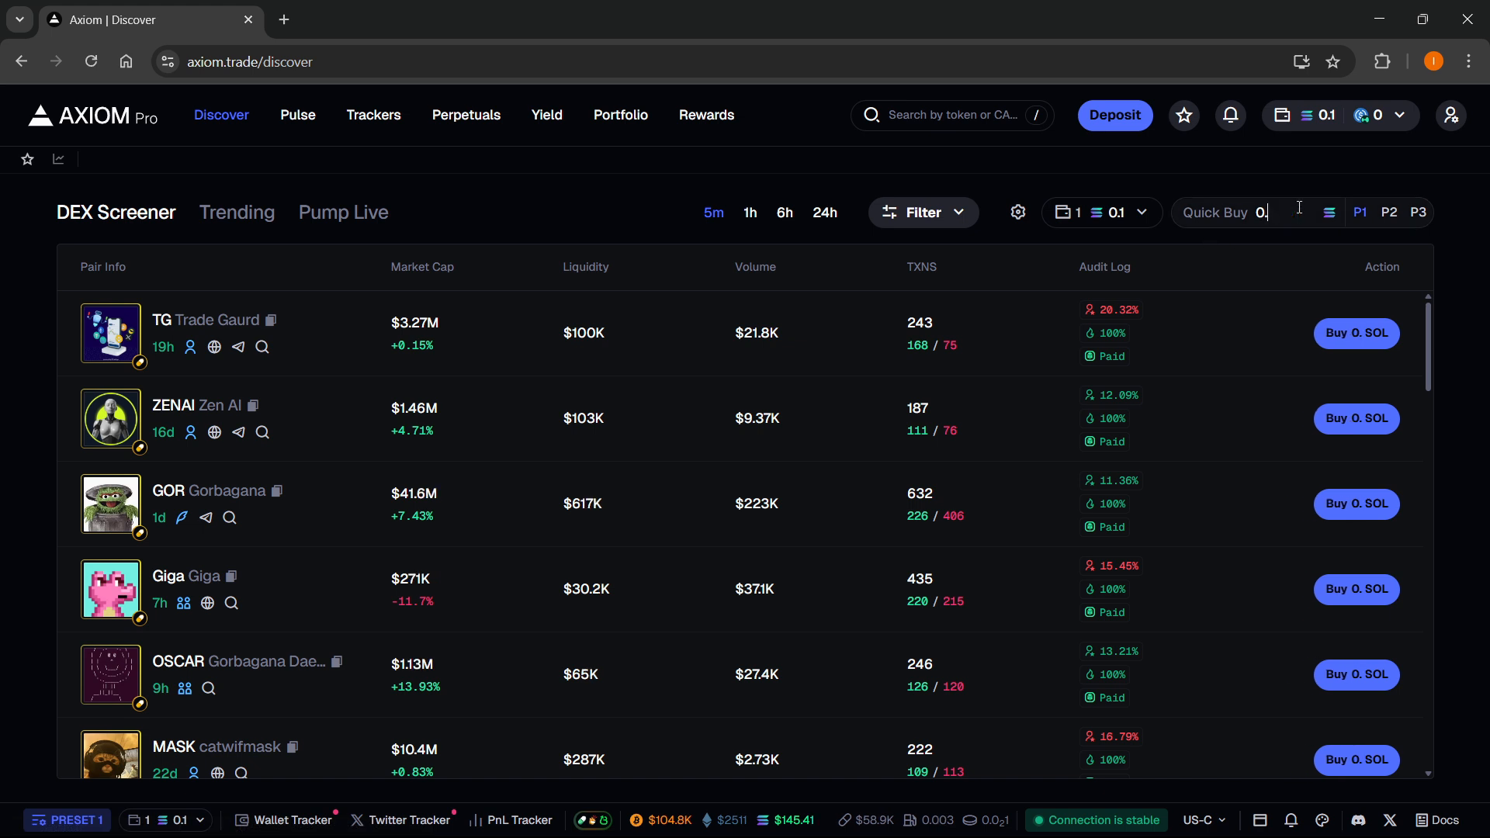